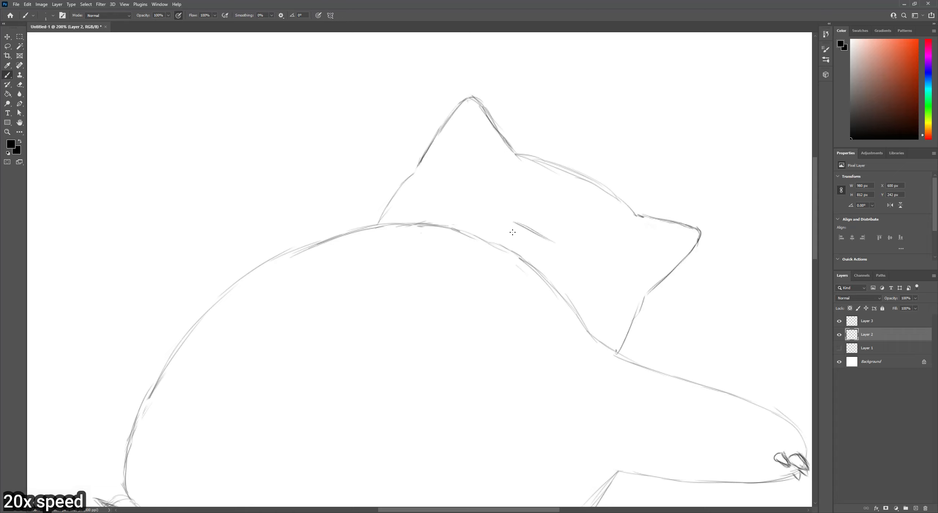
Sketch closed eyes and fangs on the head, then claws on the paw above the belly.
left_click_drag(521, 167, 569, 251)
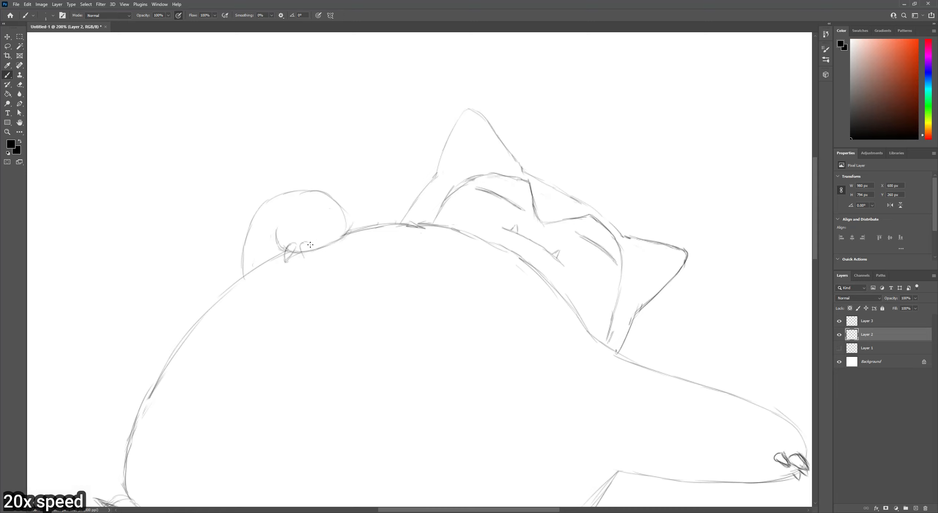
left_click_drag(275, 252, 353, 239)
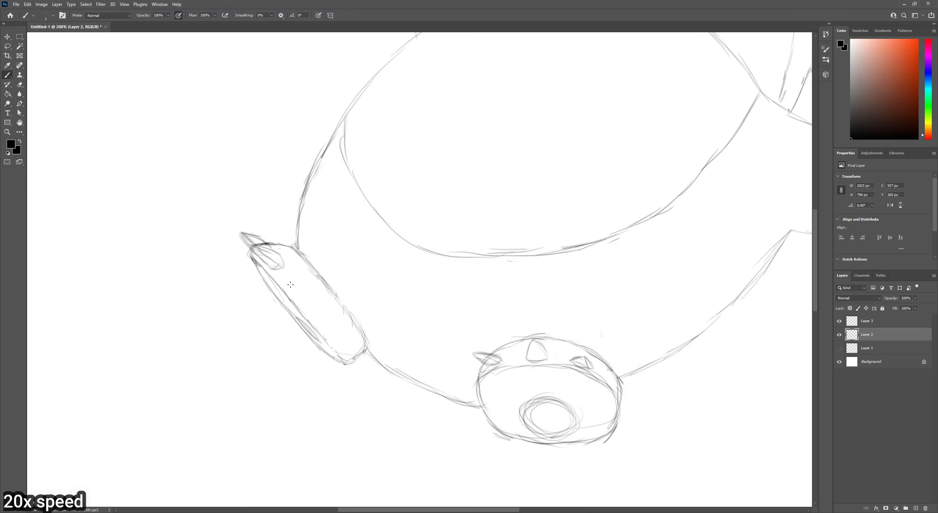
Refine the outline of the raised foot with its claws.
left_click_drag(287, 272, 296, 287)
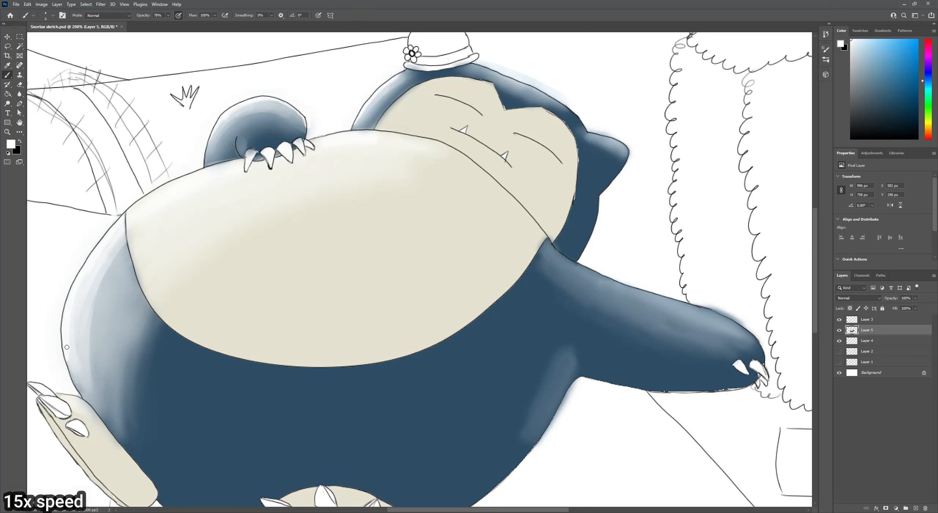
Scroll down the canvas while shading the belly shadow and body highlights.
scroll("down", 3)
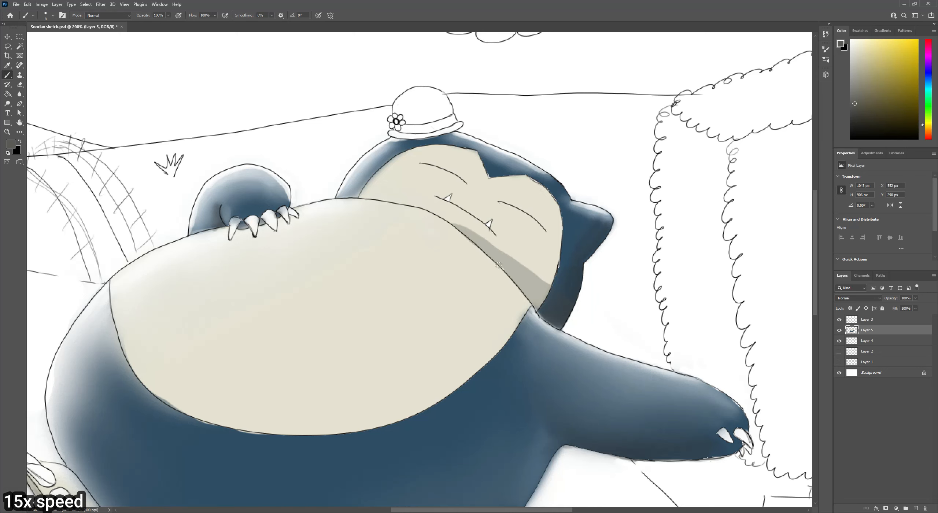
scroll("down", 3)
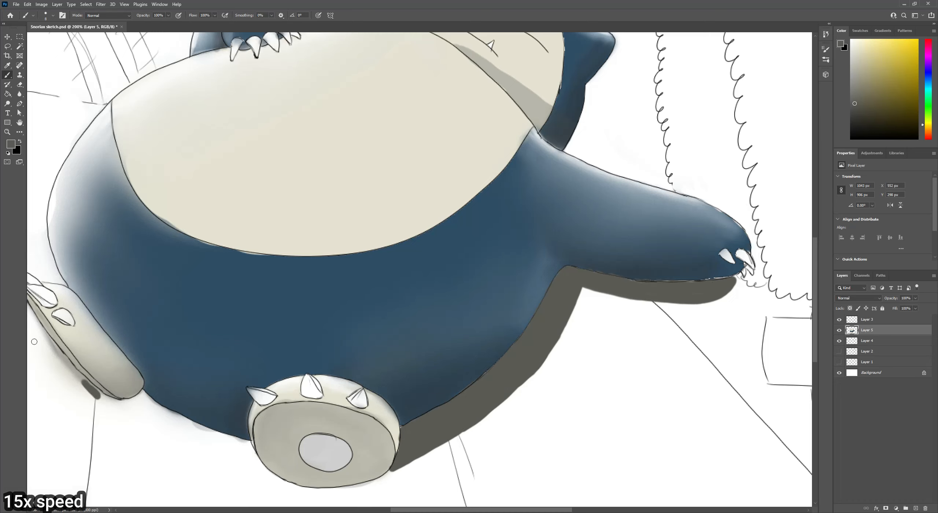
Scroll down to reach the ground beneath the body for the cast shadow.
scroll("down", 3)
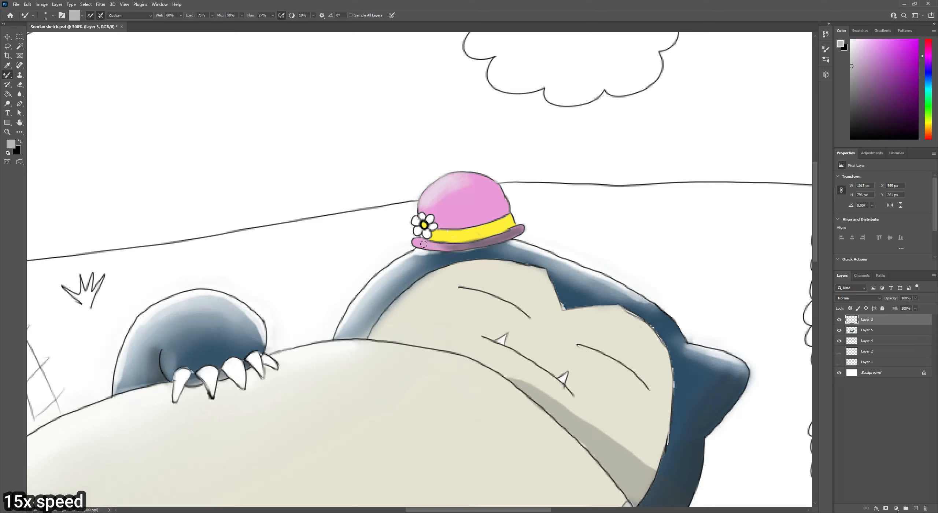
Sample the hat pink, highlight the hat crown, and shade beneath the paw's claws.
left_click(868, 330)
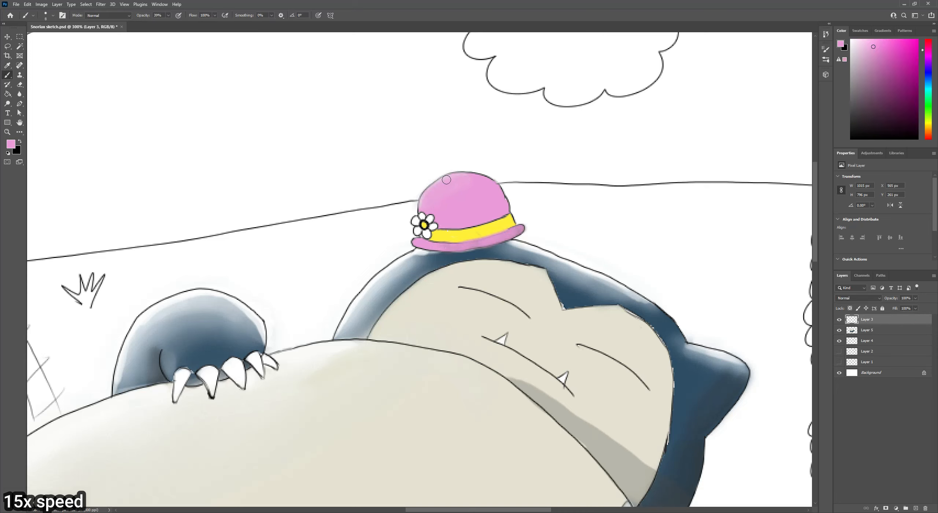
left_click(446, 180)
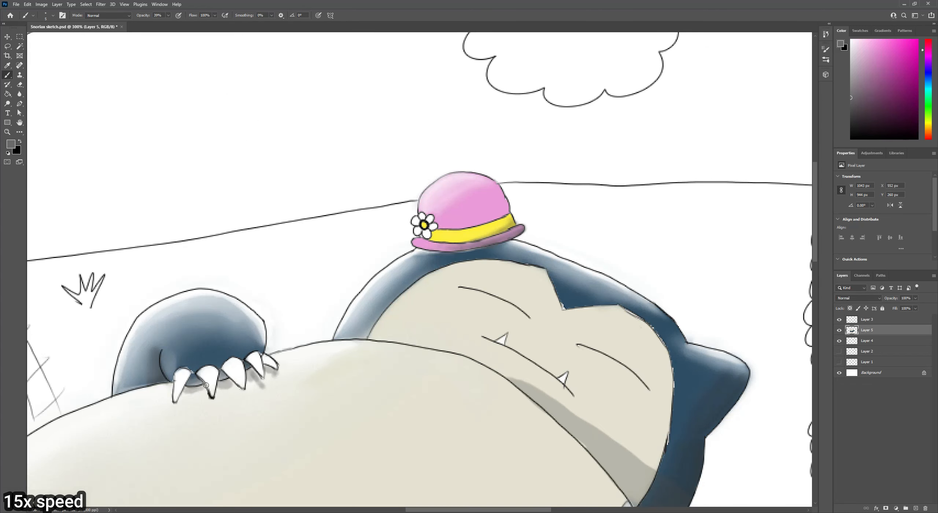
left_click_drag(204, 382, 165, 394)
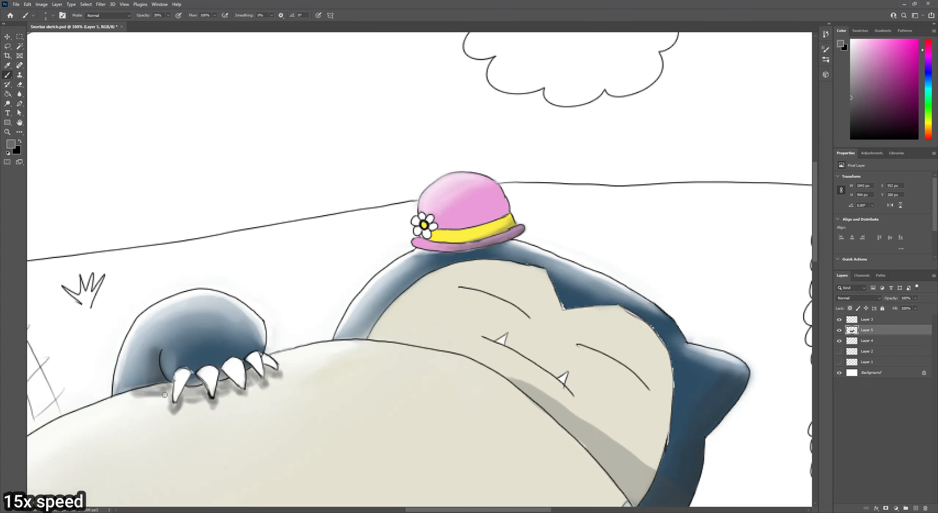